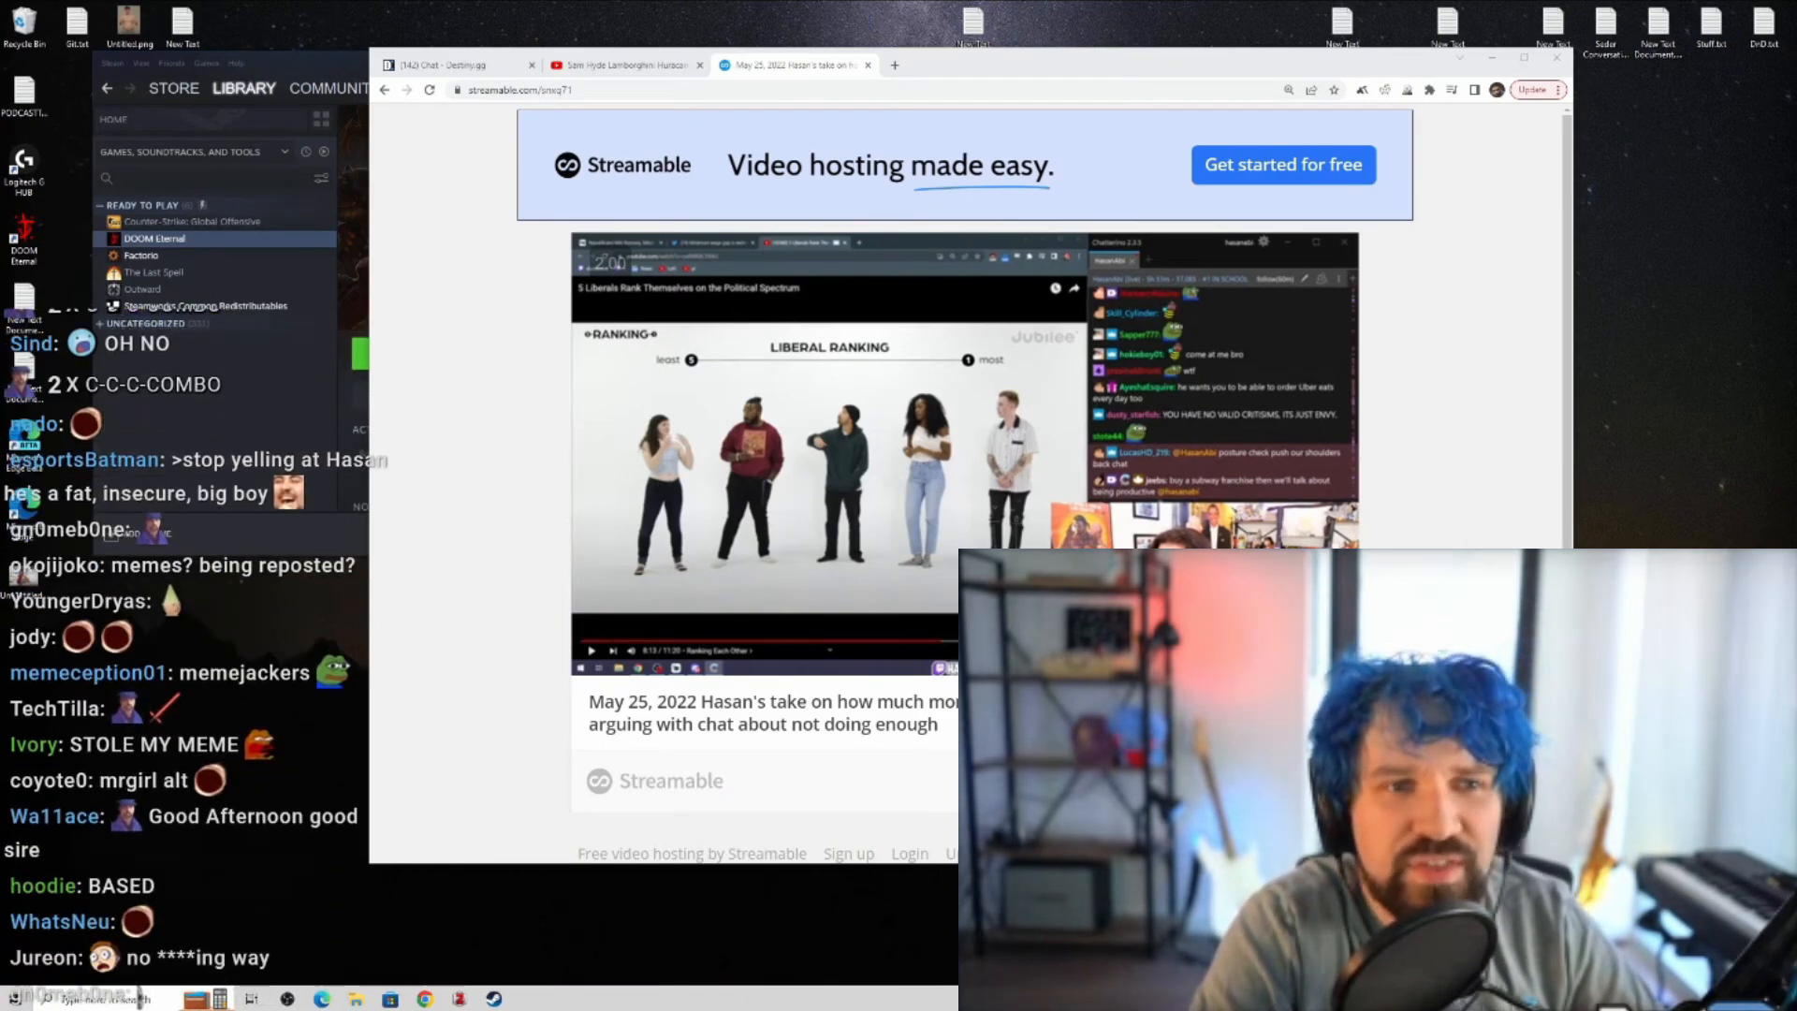
scroll("down", 3)
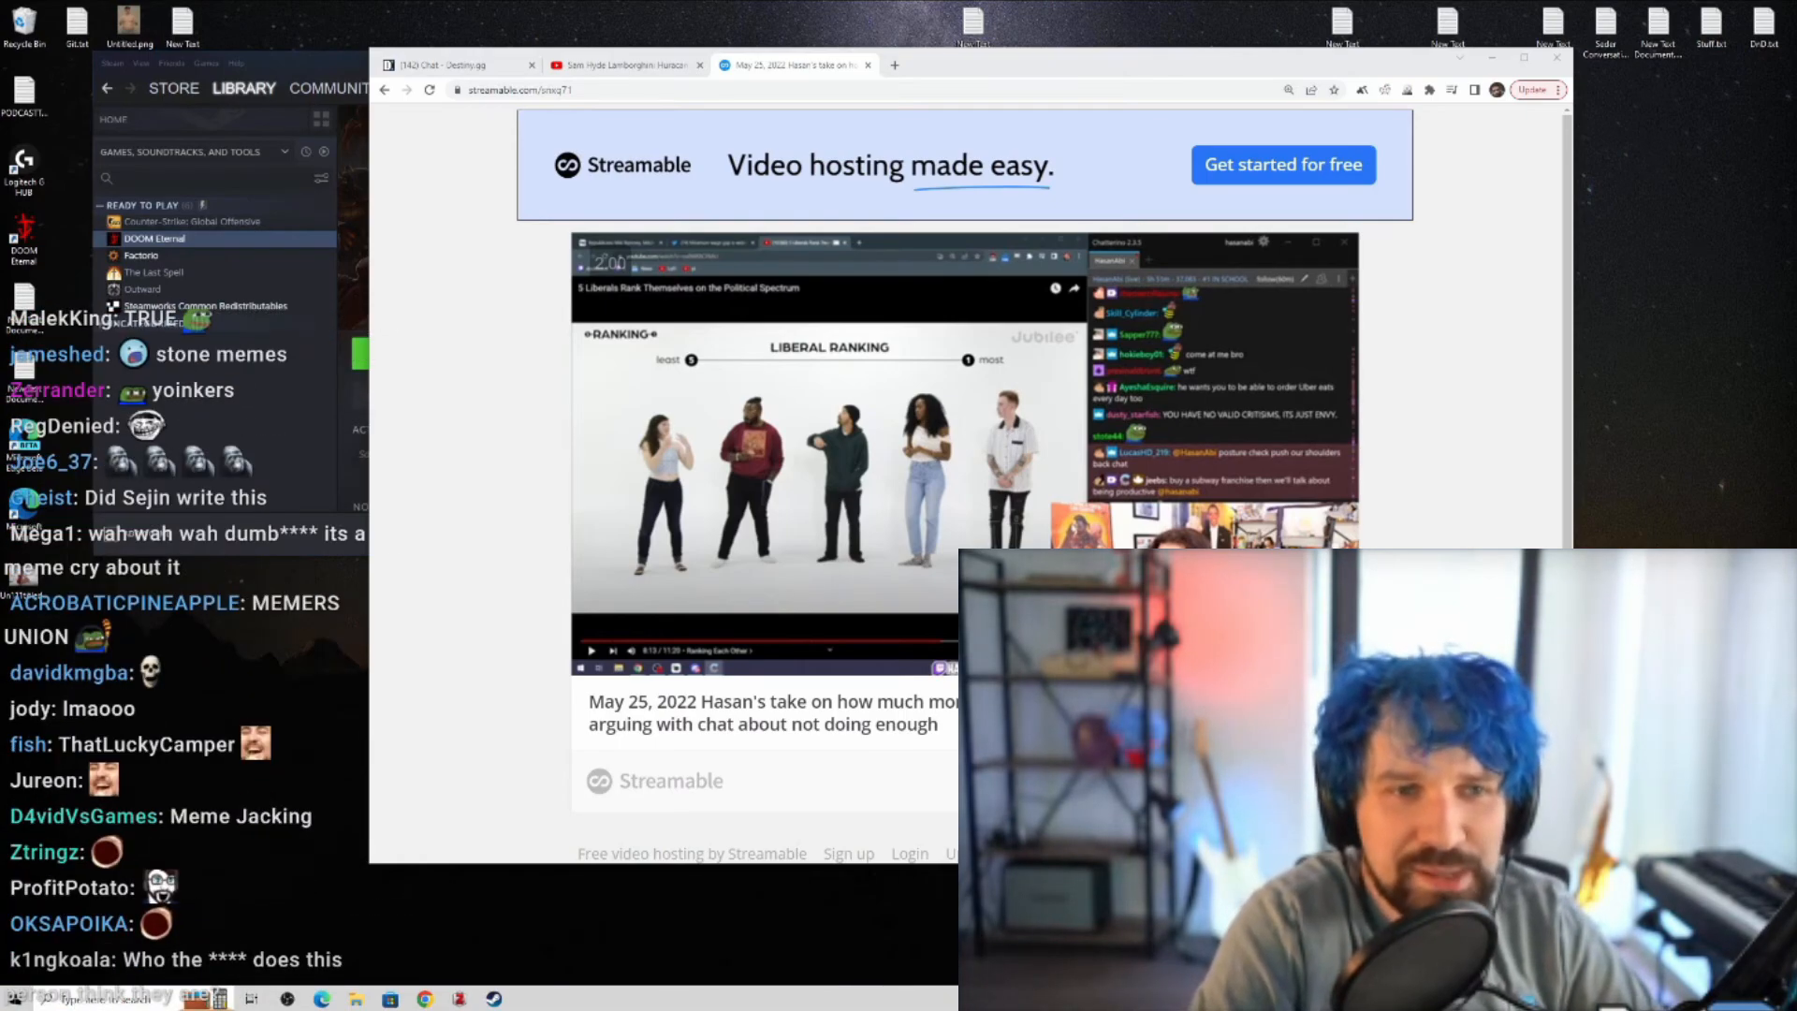
scroll("down", 3)
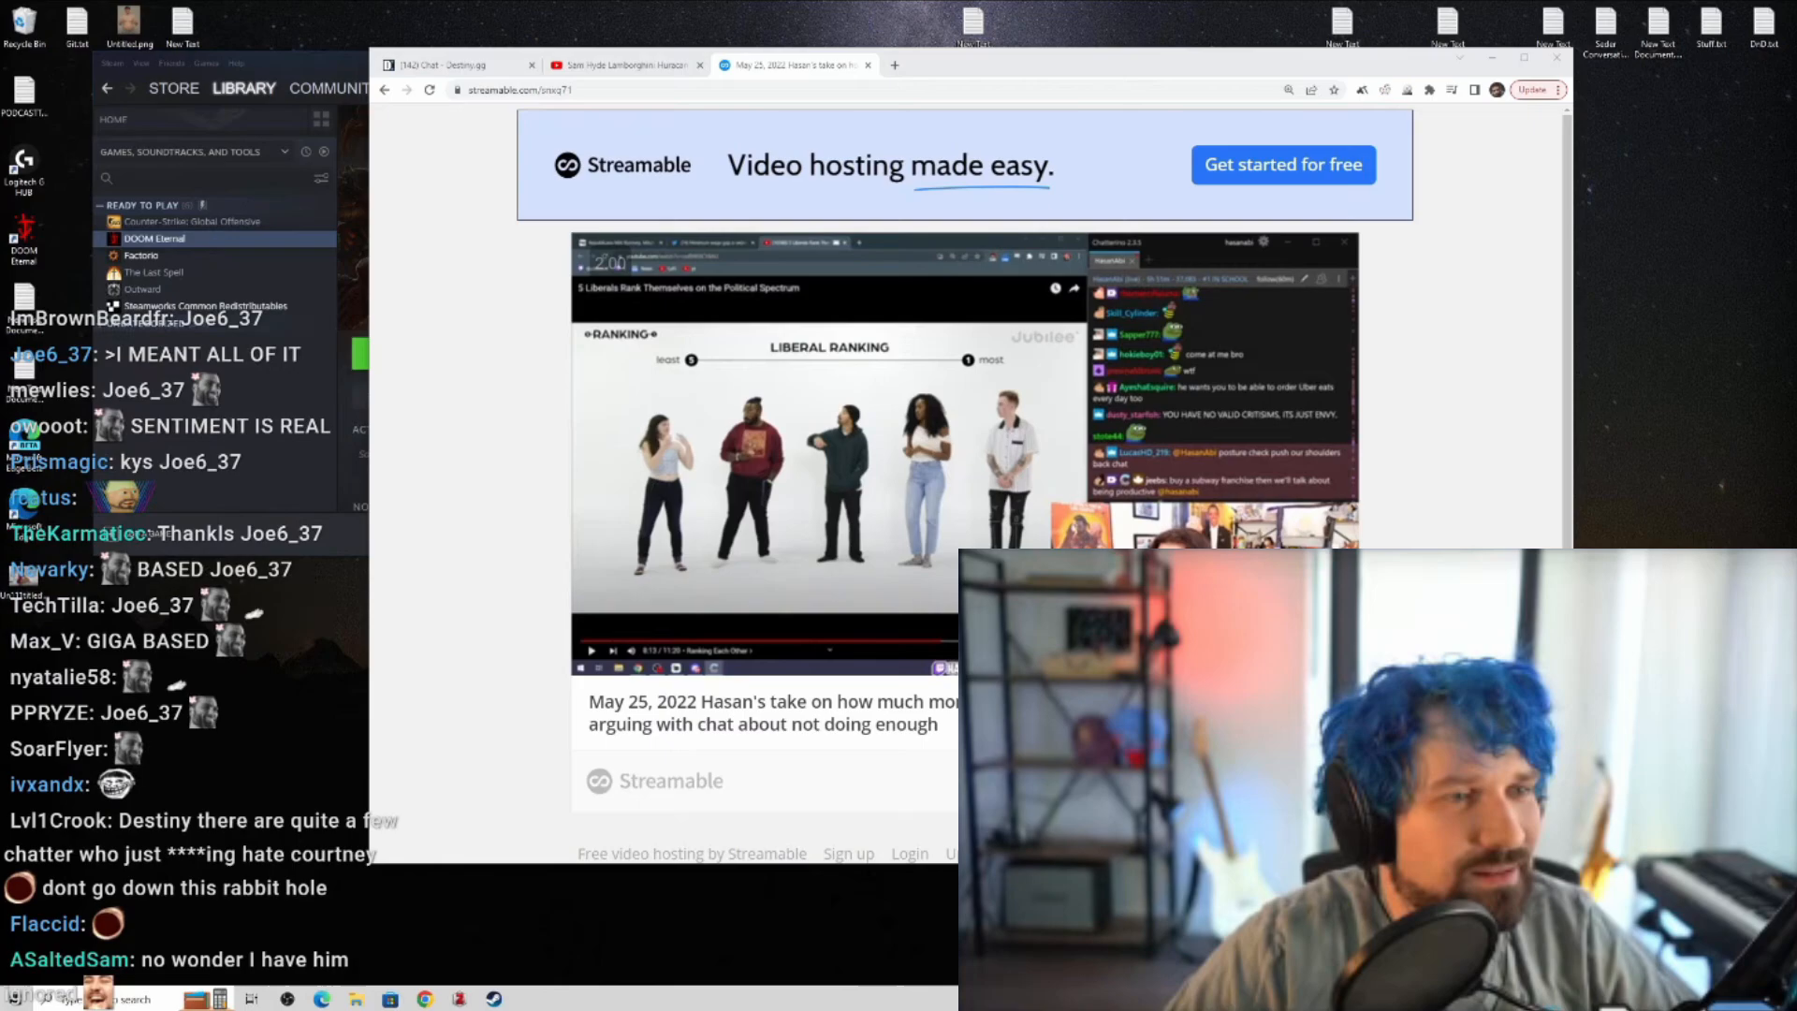
scroll("down", 3)
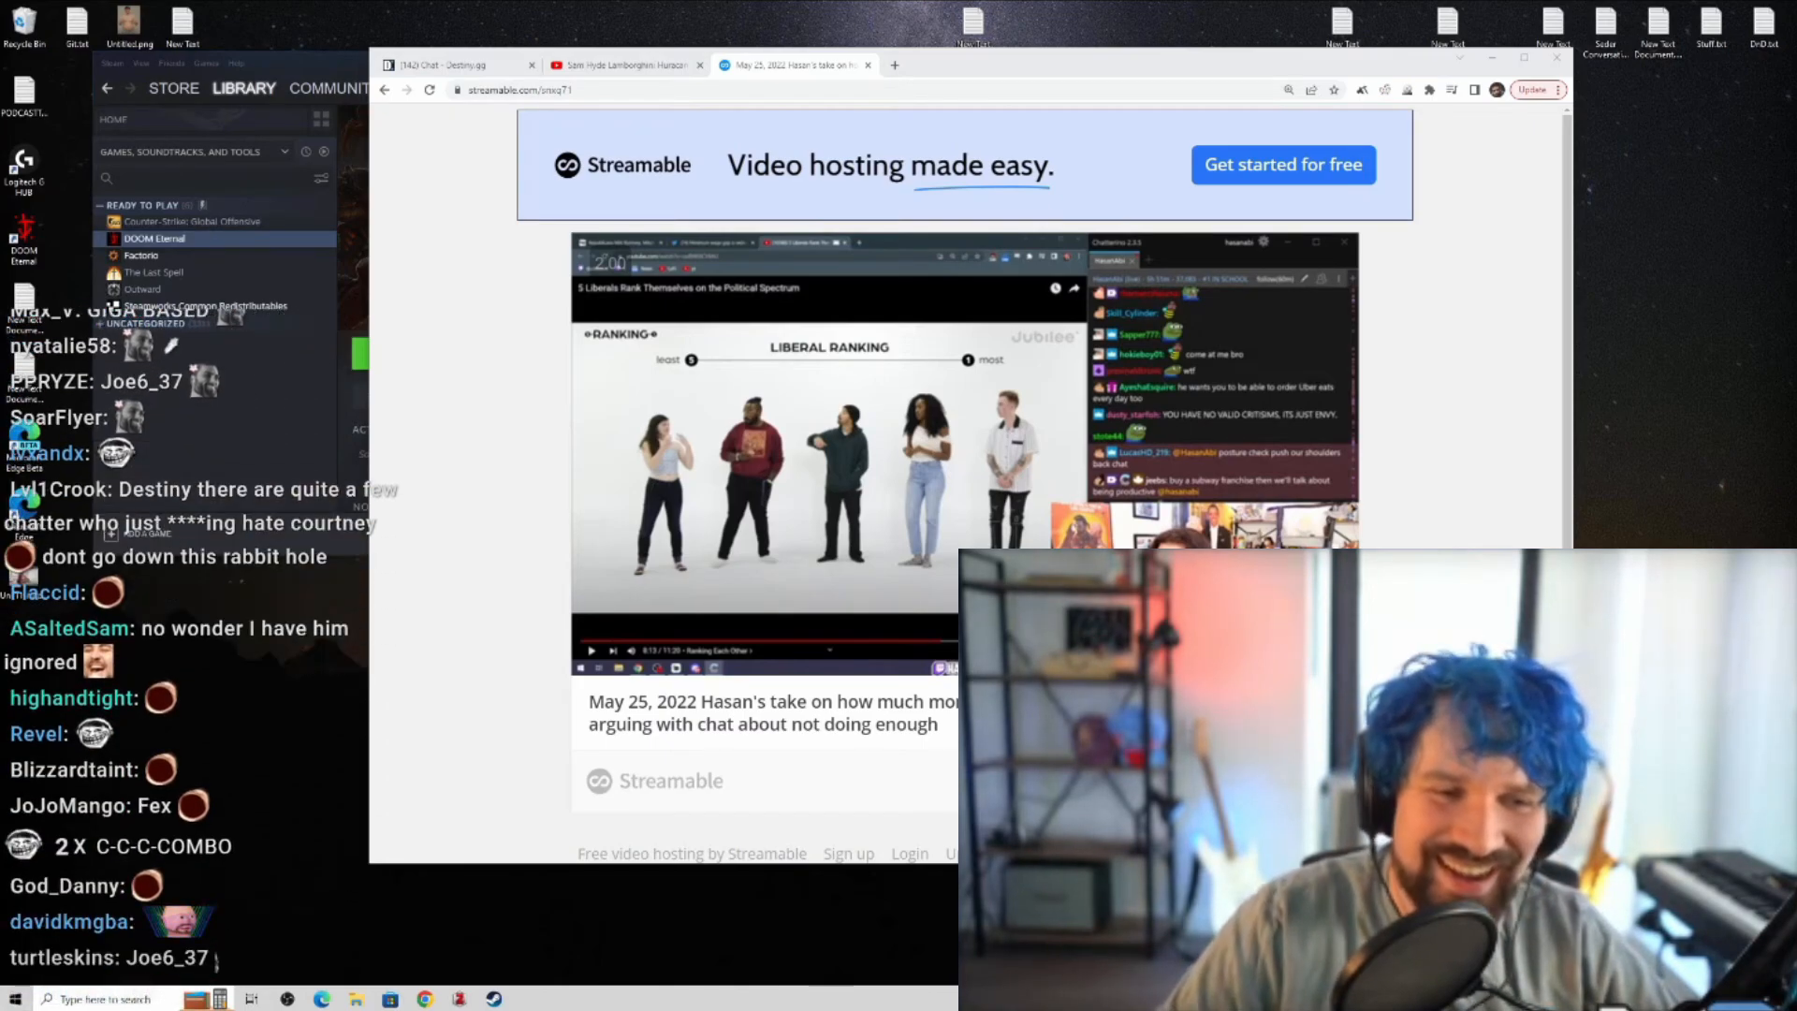